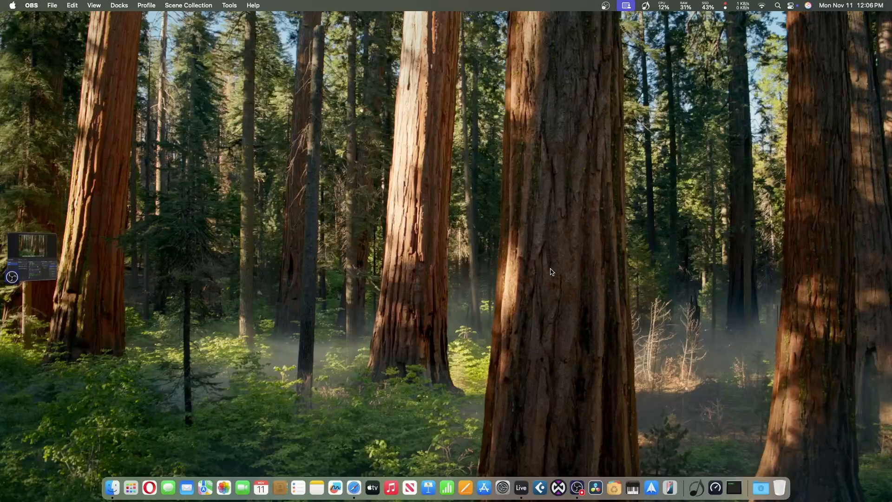
mouse_move(221, 466)
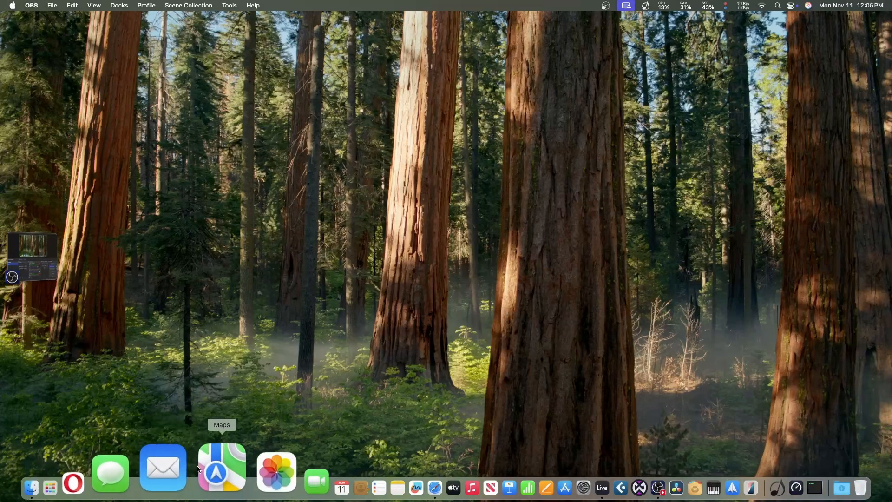
Launch Safari from the Dock so a new window shows the Favorites start page.
click(368, 466)
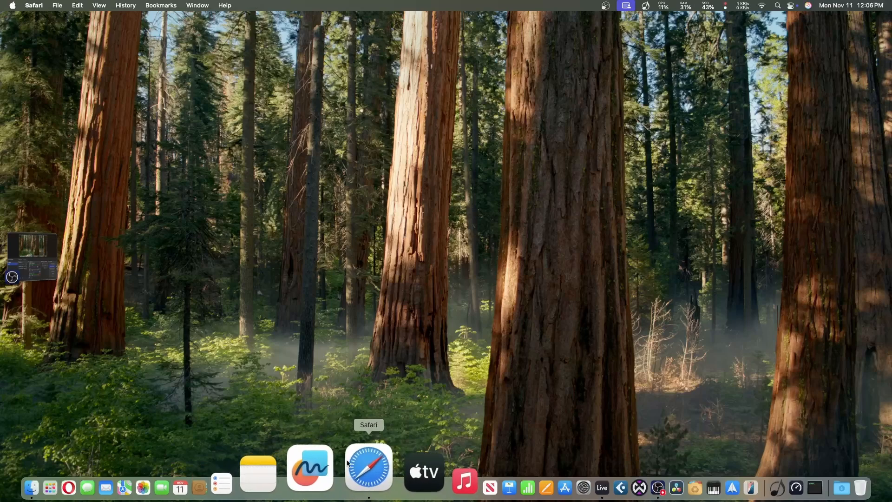
click(368, 466)
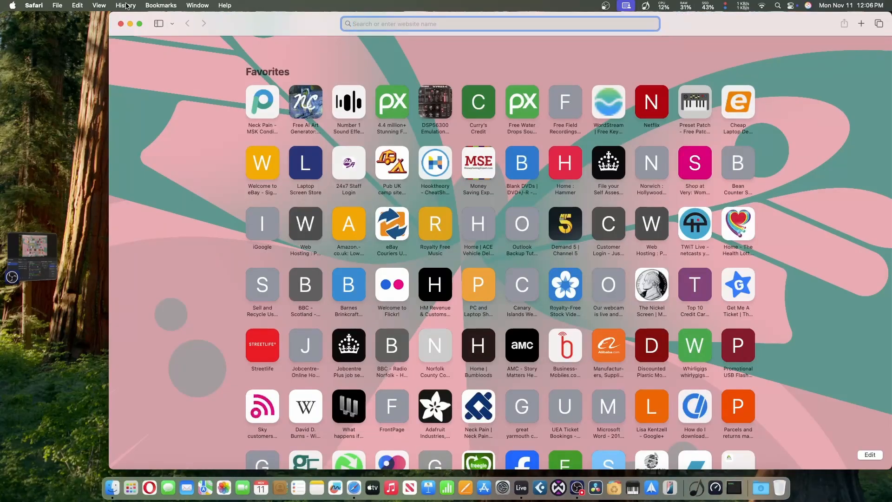
Reopen the KOORUI 27-inch FHD monitor's Amazon page from History and scroll down the listing.
click(126, 6)
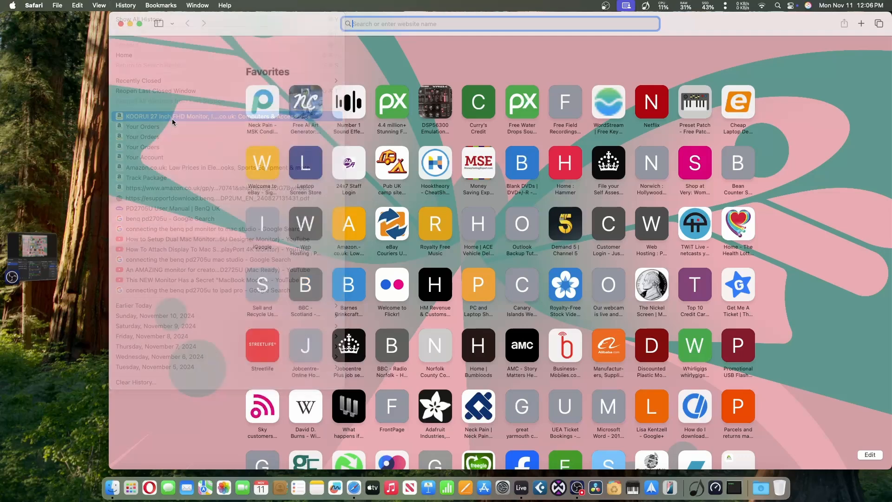
click(171, 116)
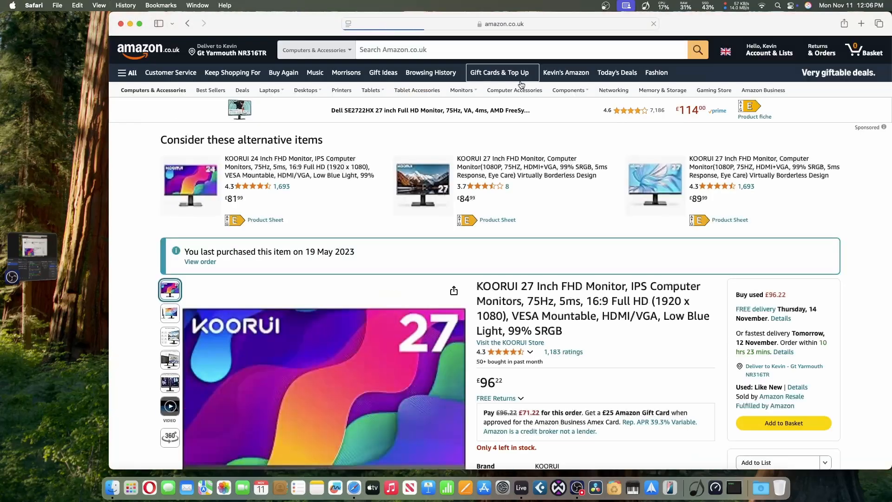
scroll(down, 3)
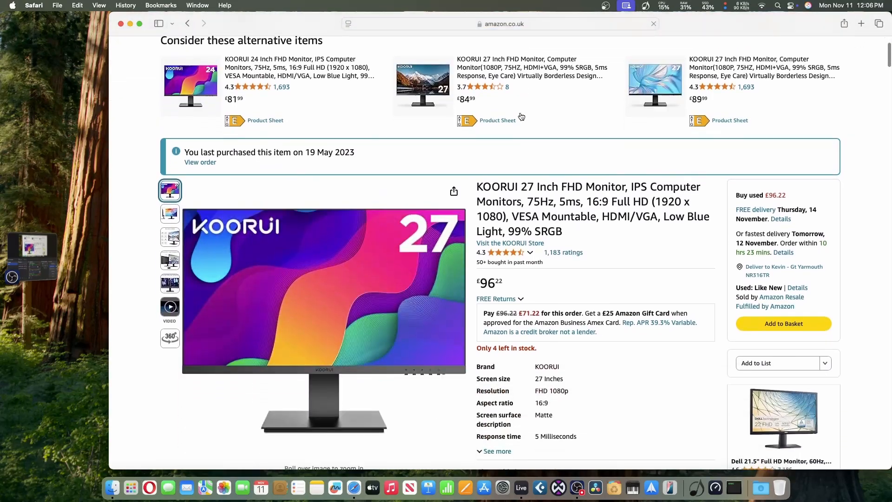
scroll(down, 3)
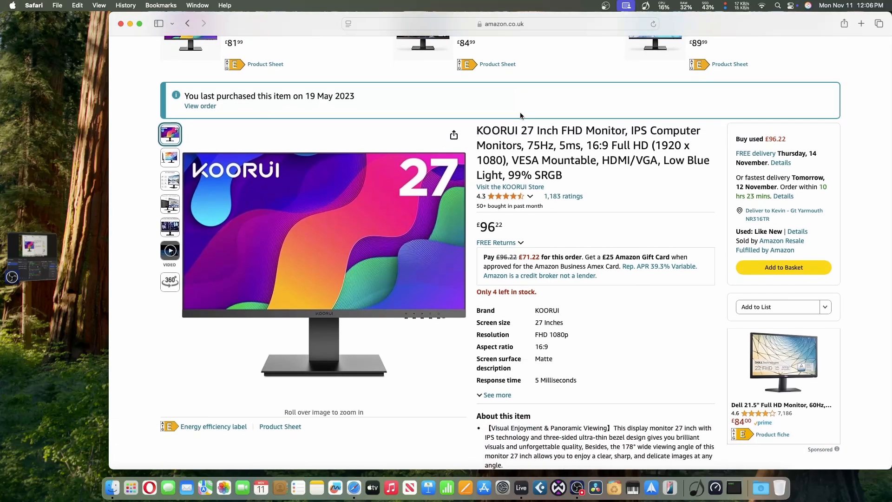
mouse_move(539, 82)
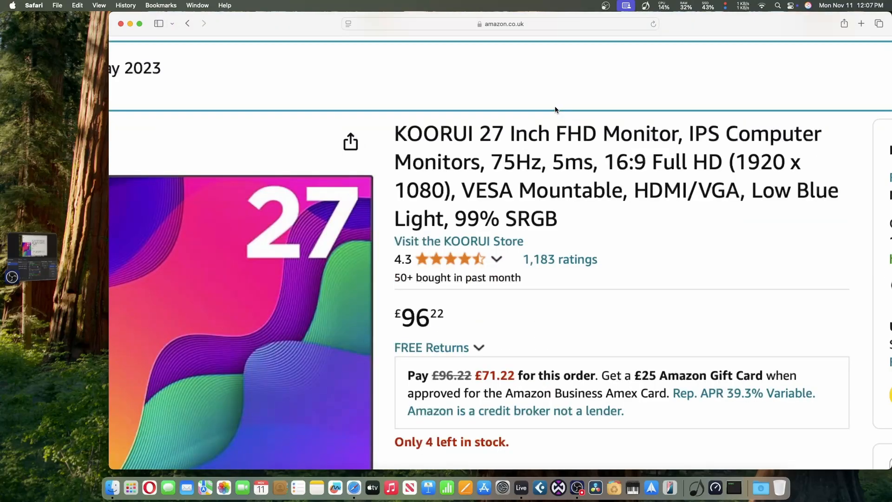
mouse_move(522, 188)
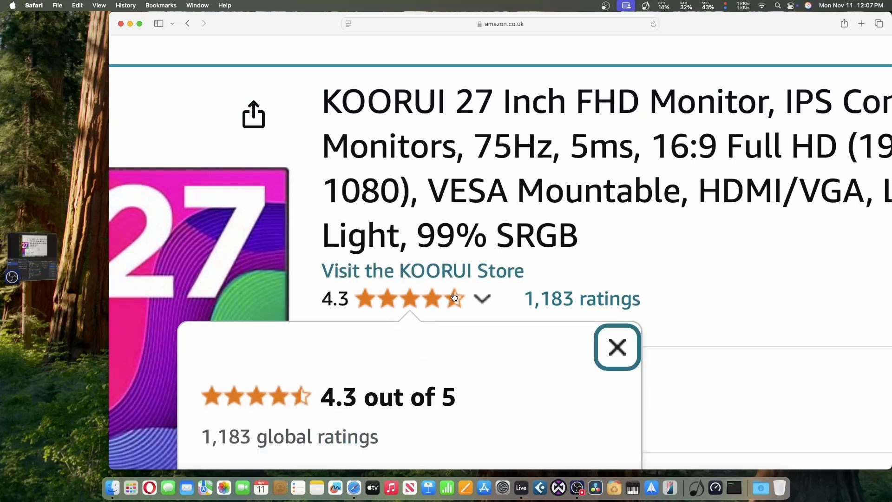
click(617, 346)
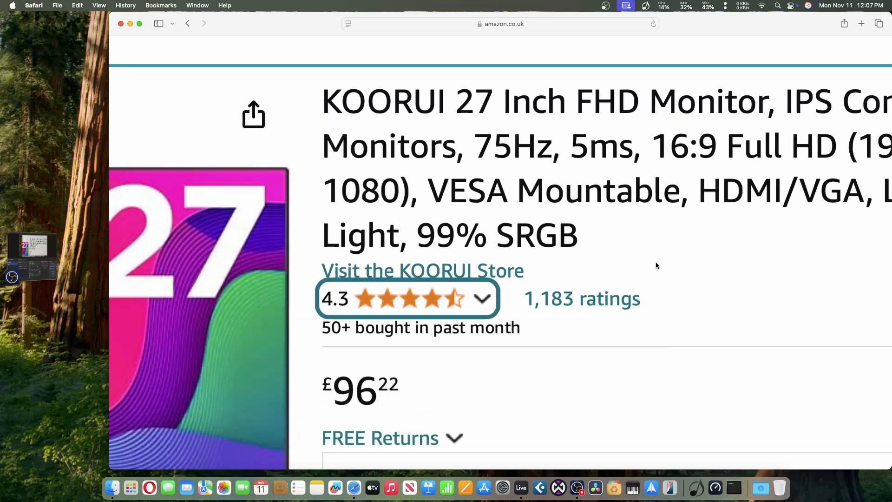
mouse_move(594, 232)
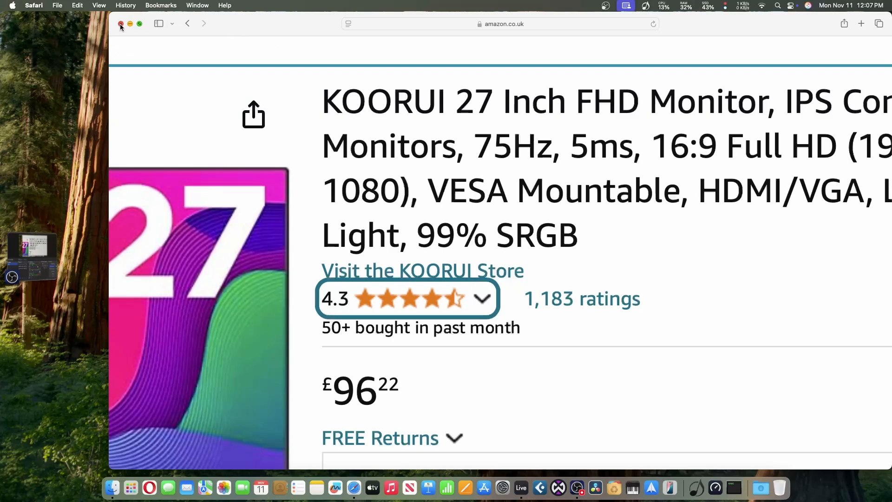
Close Safari and, via Control Center's Display Settings, set the BenQ PD2705U to 1920 × 1080 (Default).
click(120, 23)
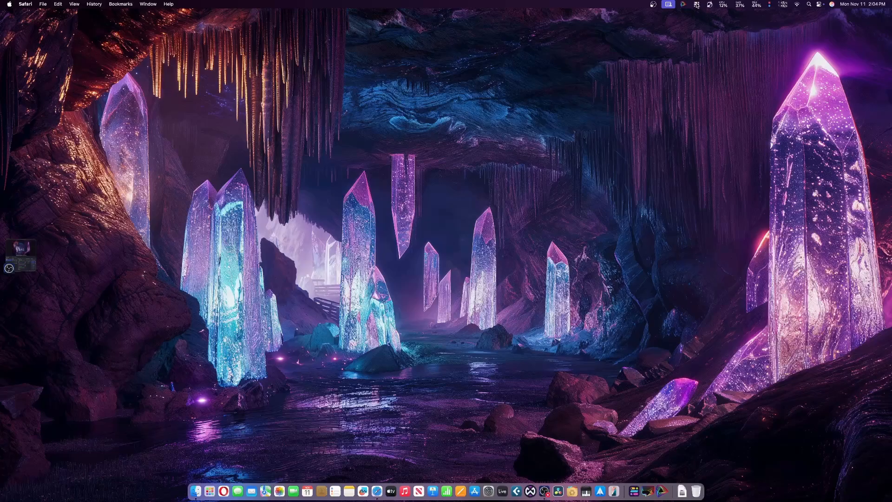
click(821, 3)
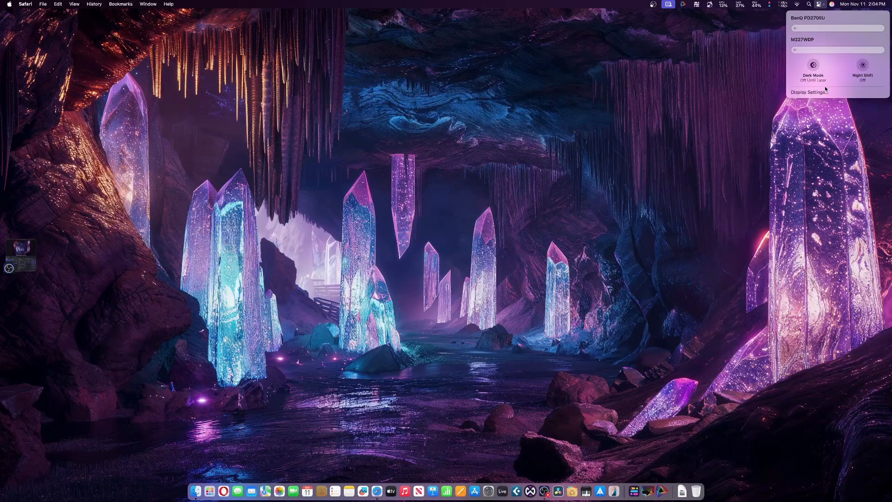
click(806, 92)
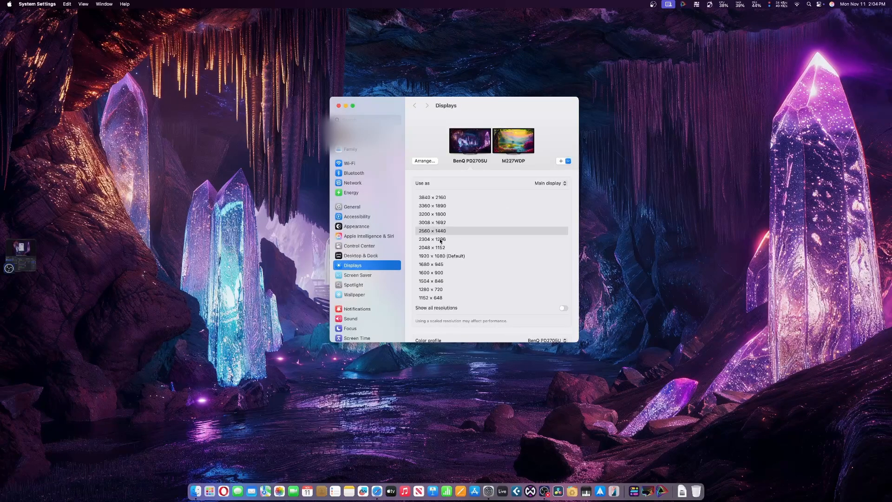
click(441, 256)
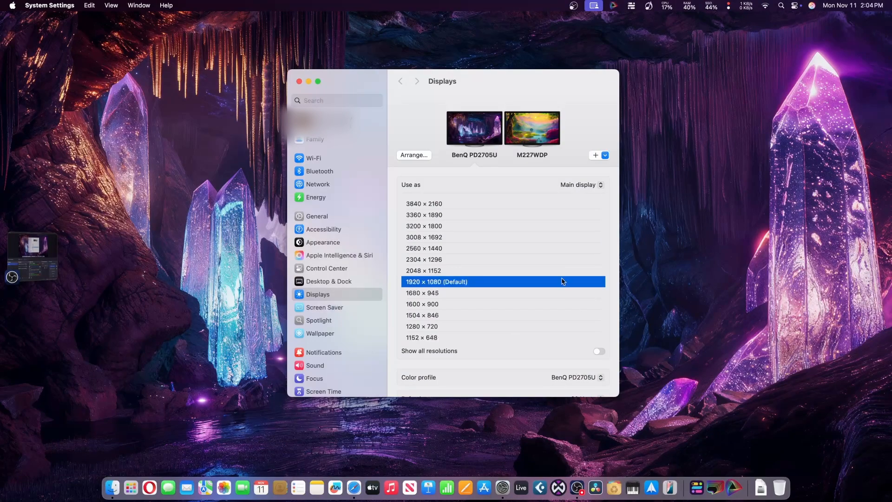
mouse_move(459, 207)
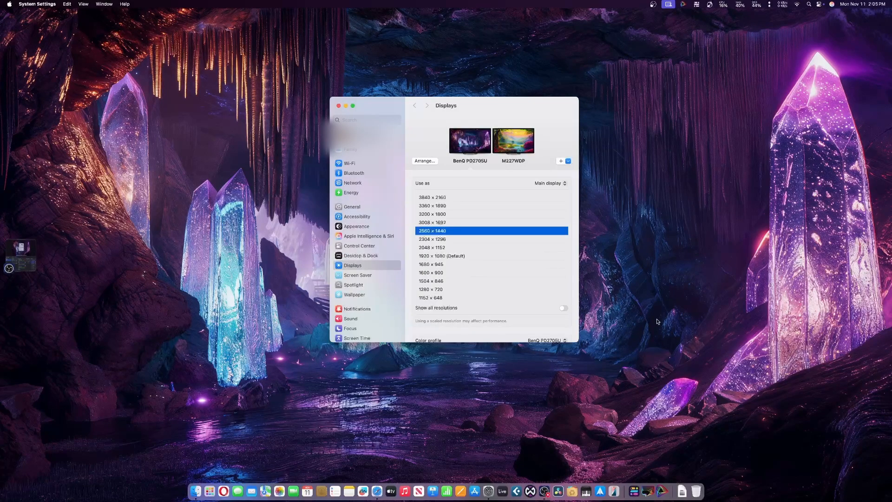
mouse_move(623, 260)
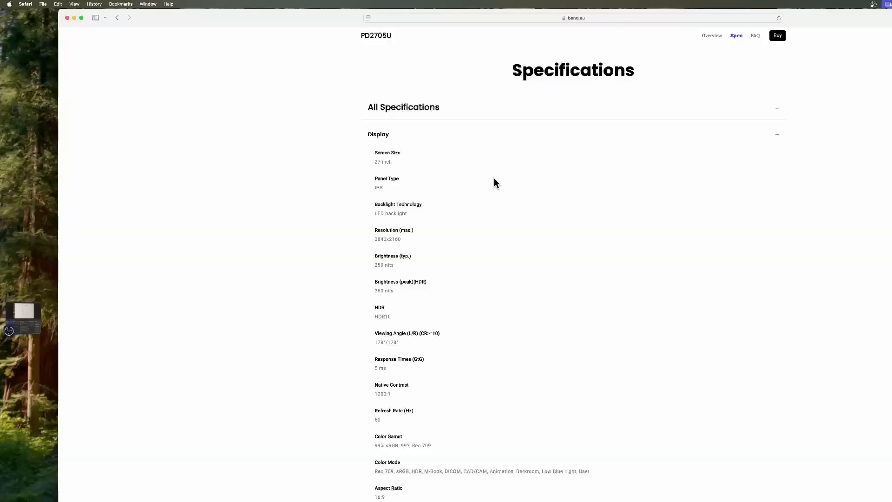
mouse_move(427, 250)
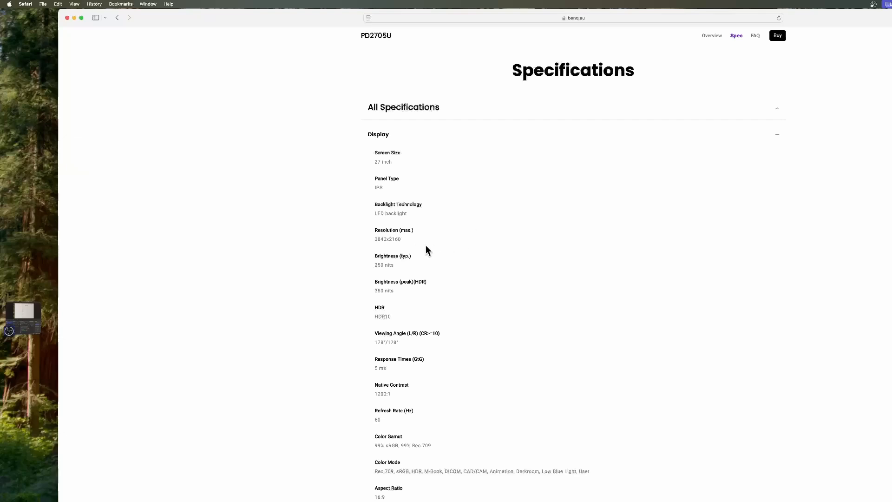
mouse_move(409, 253)
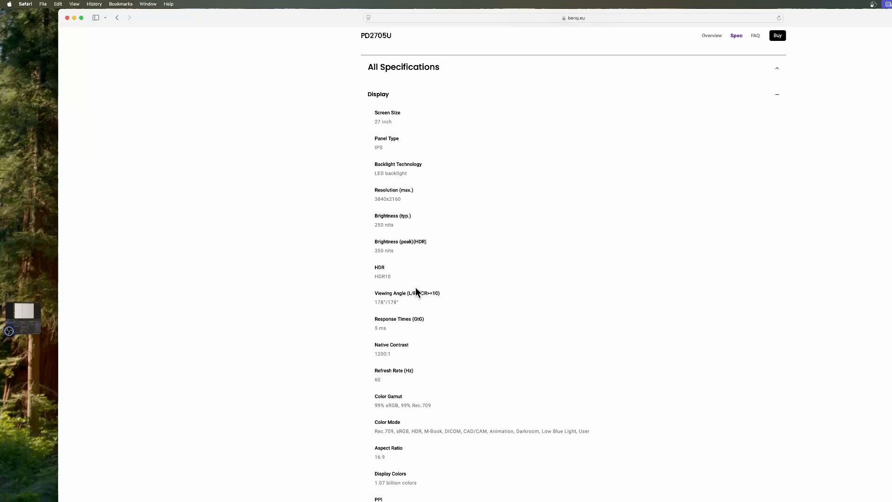
Expand the Dimension And Weight and Accessories sections of the PD2705U spec sheet.
scroll(down, 3)
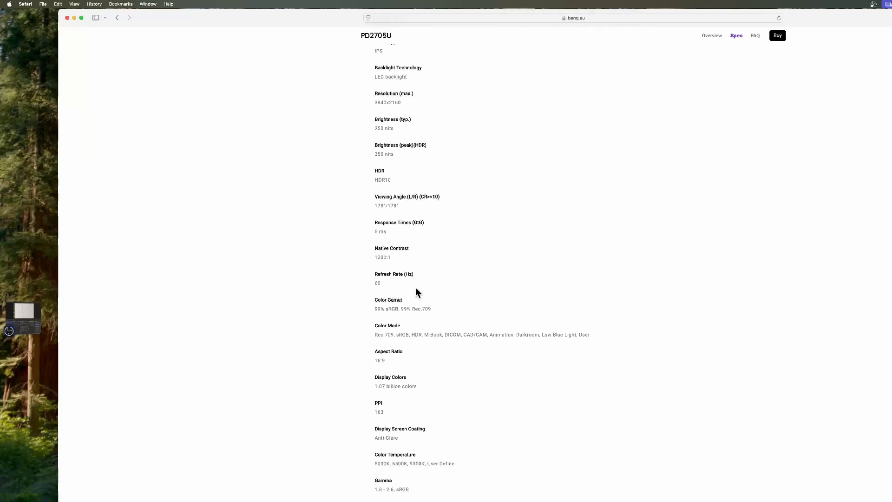
scroll(down, 3)
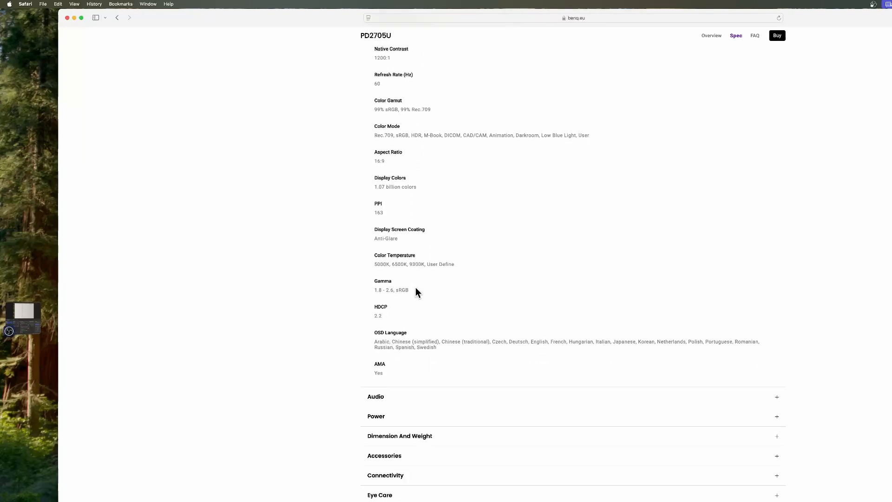
scroll(down, 3)
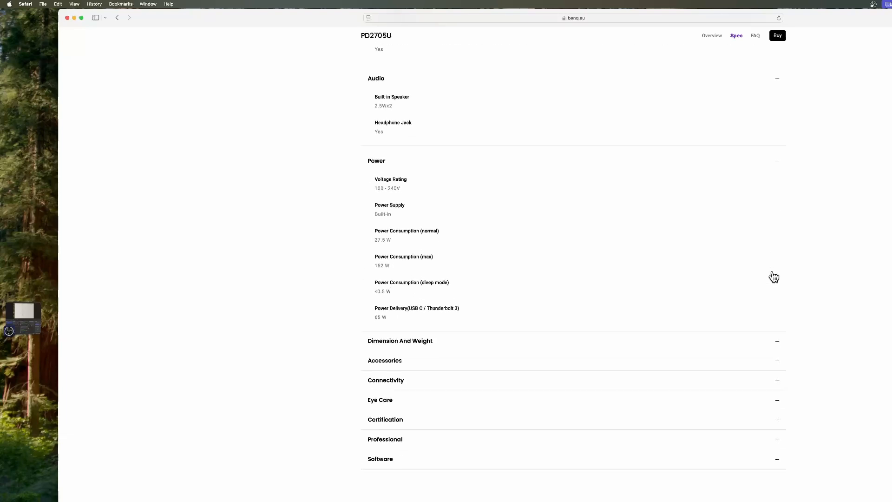
click(777, 340)
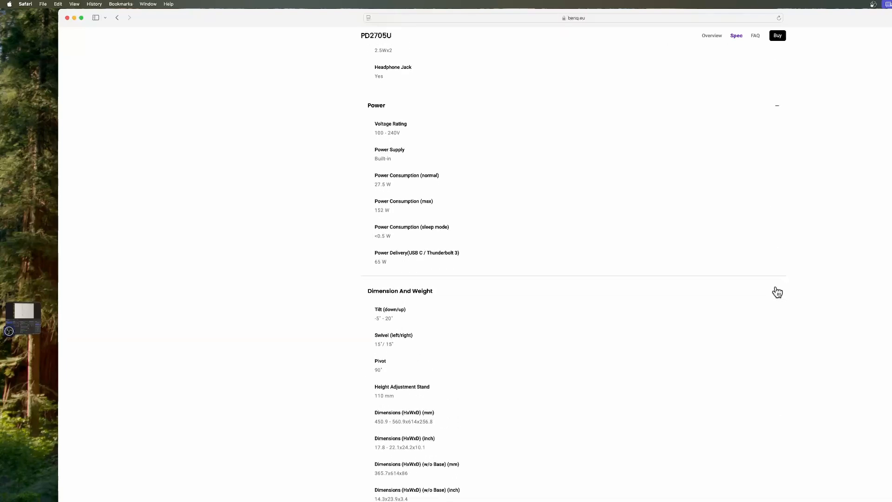
scroll(down, 3)
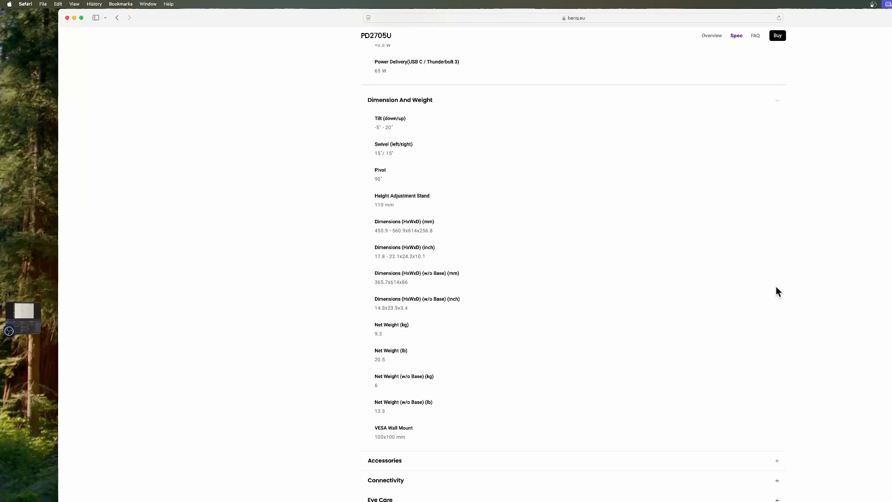
scroll(down, 3)
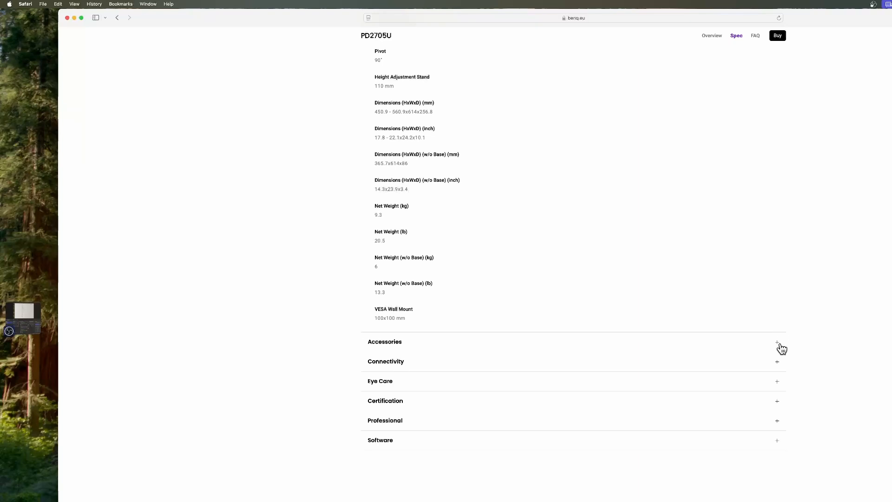
click(777, 341)
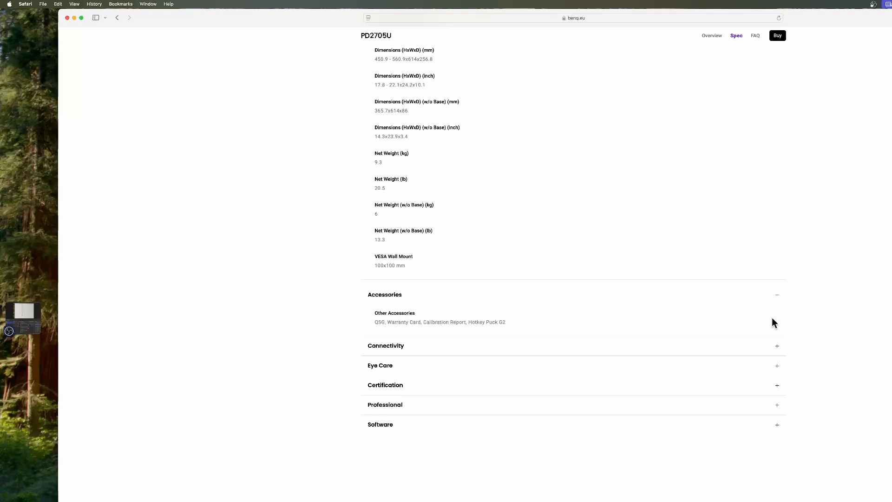
mouse_move(778, 351)
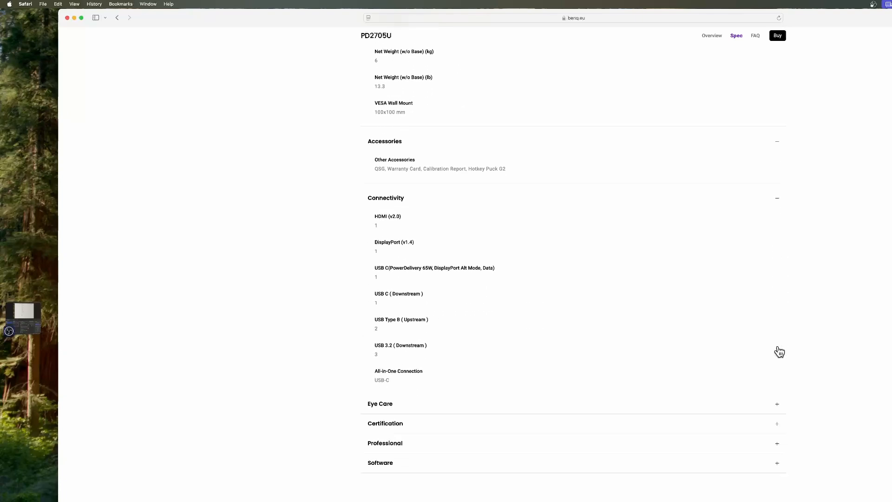
Expand the Professional section further down the PD2705U spec sheet and review the remaining specs.
scroll(down, 3)
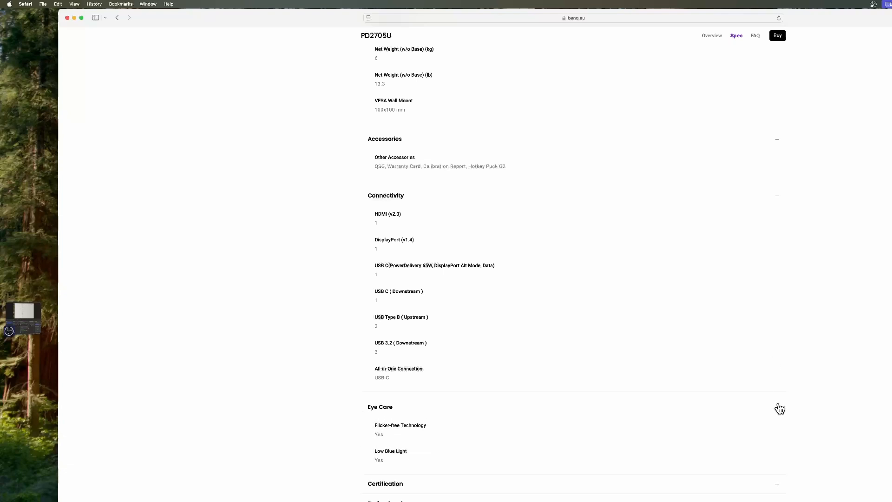
scroll(down, 3)
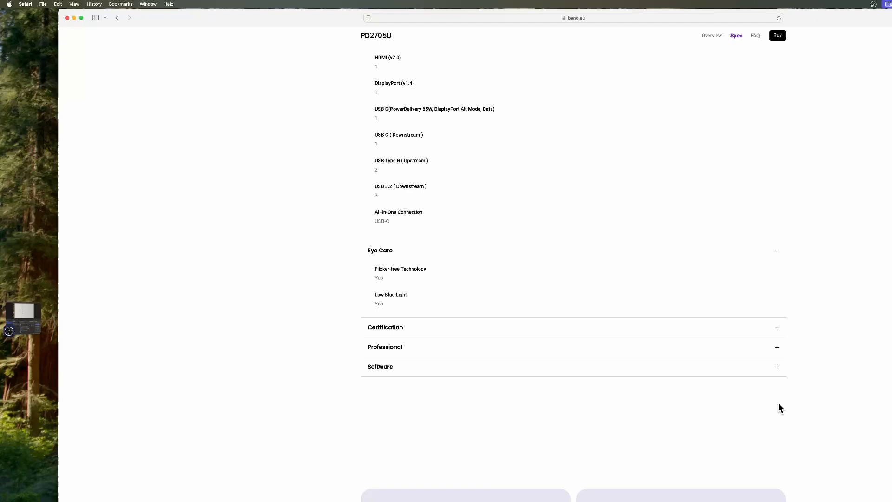
scroll(down, 3)
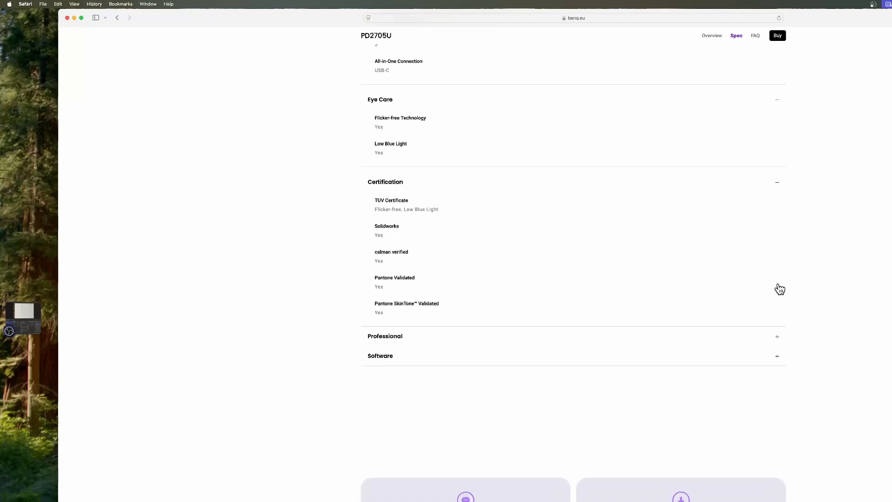
scroll(down, 3)
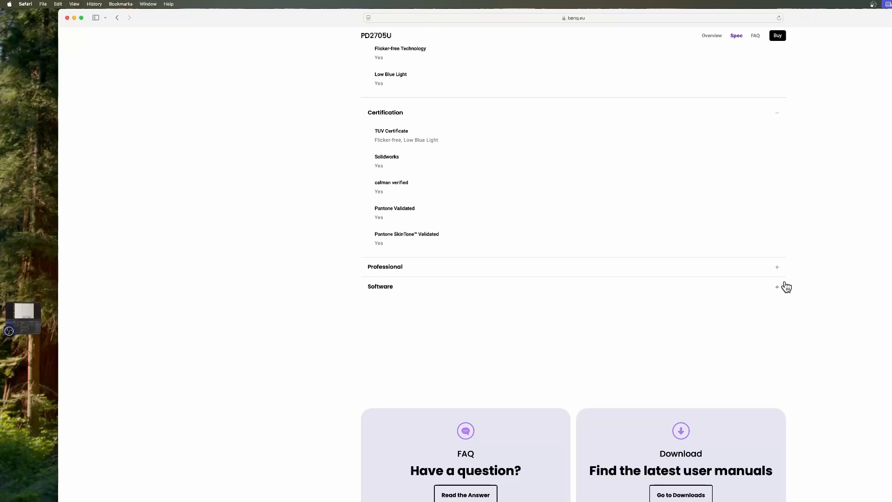
click(776, 266)
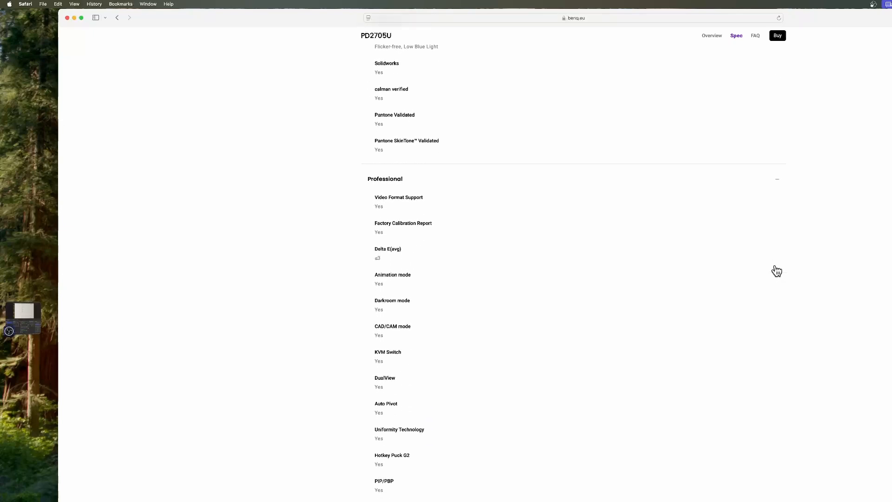
scroll(down, 3)
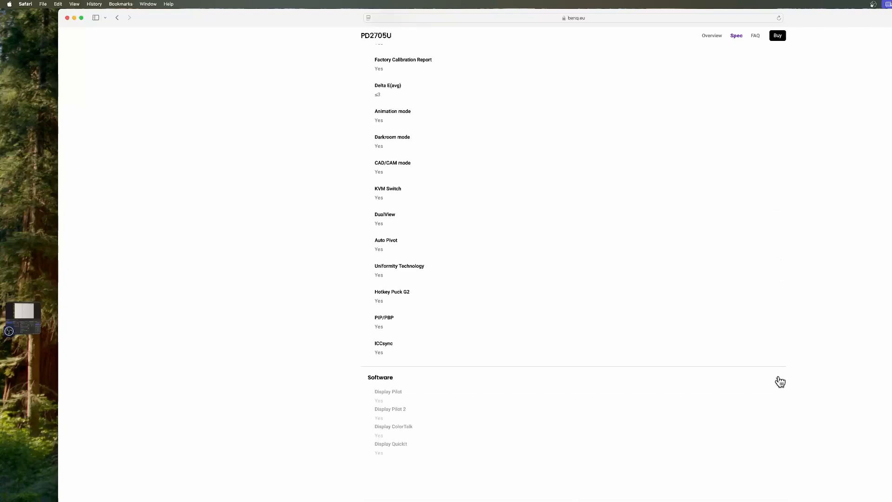
scroll(down, 3)
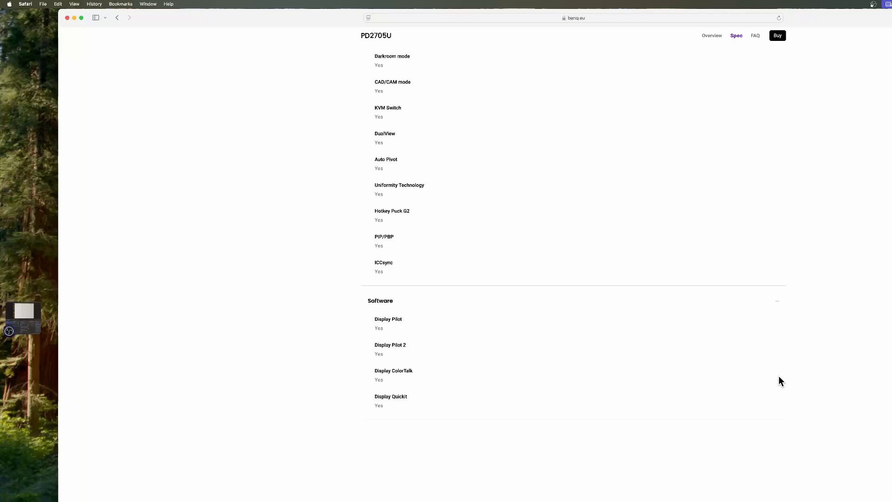
mouse_move(491, 353)
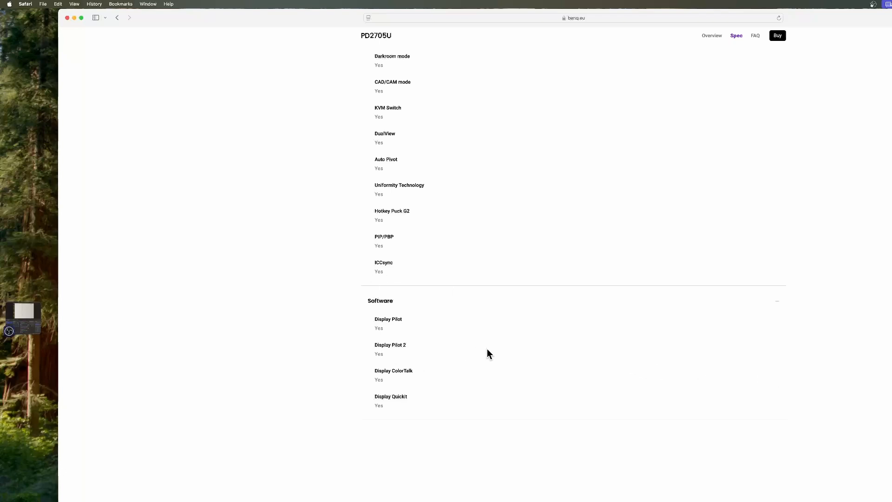
mouse_move(494, 355)
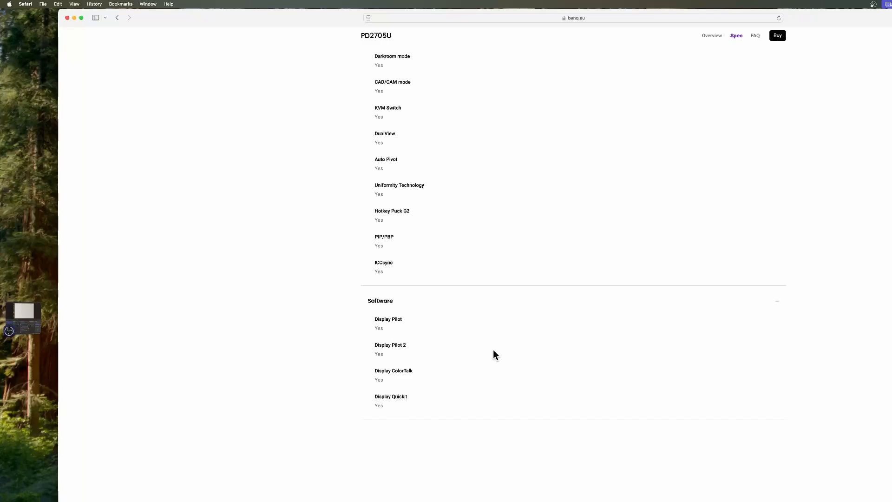
scroll(up, 3)
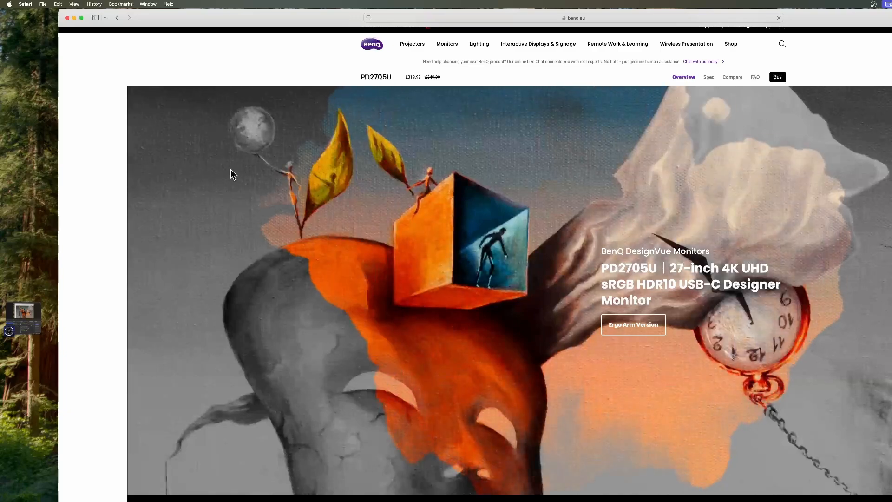
Scroll the PD2705U overview to the AQCOLOR section showing 99% sRGB and Rec.709 coverage.
scroll(down, 3)
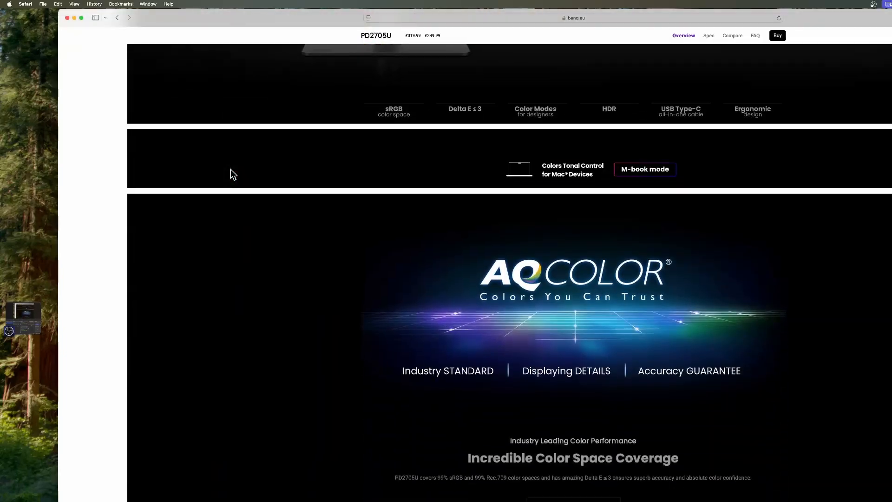
scroll(down, 3)
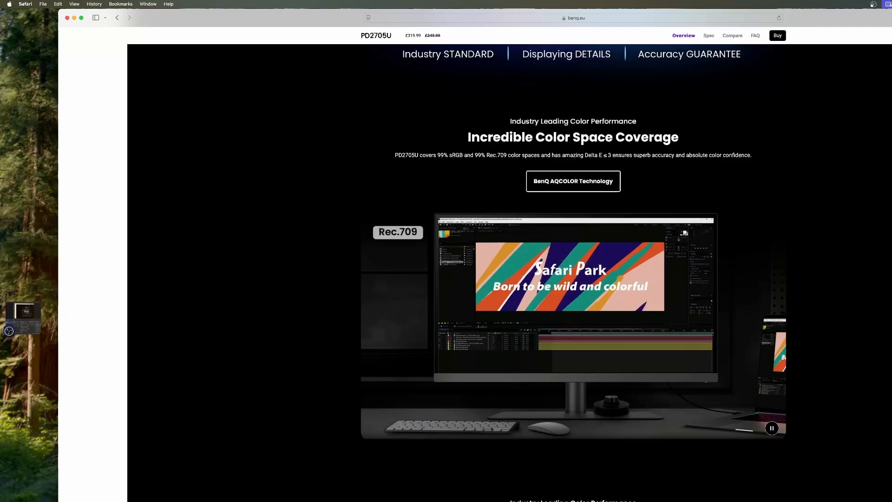
click(873, 5)
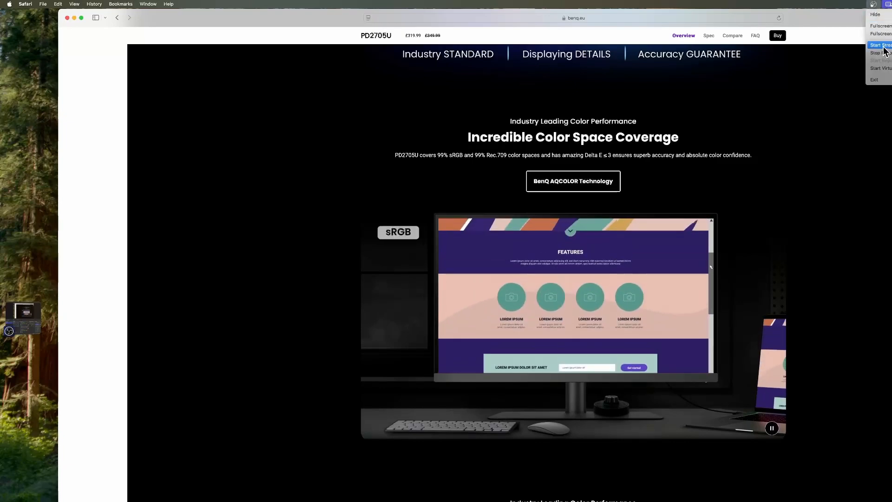